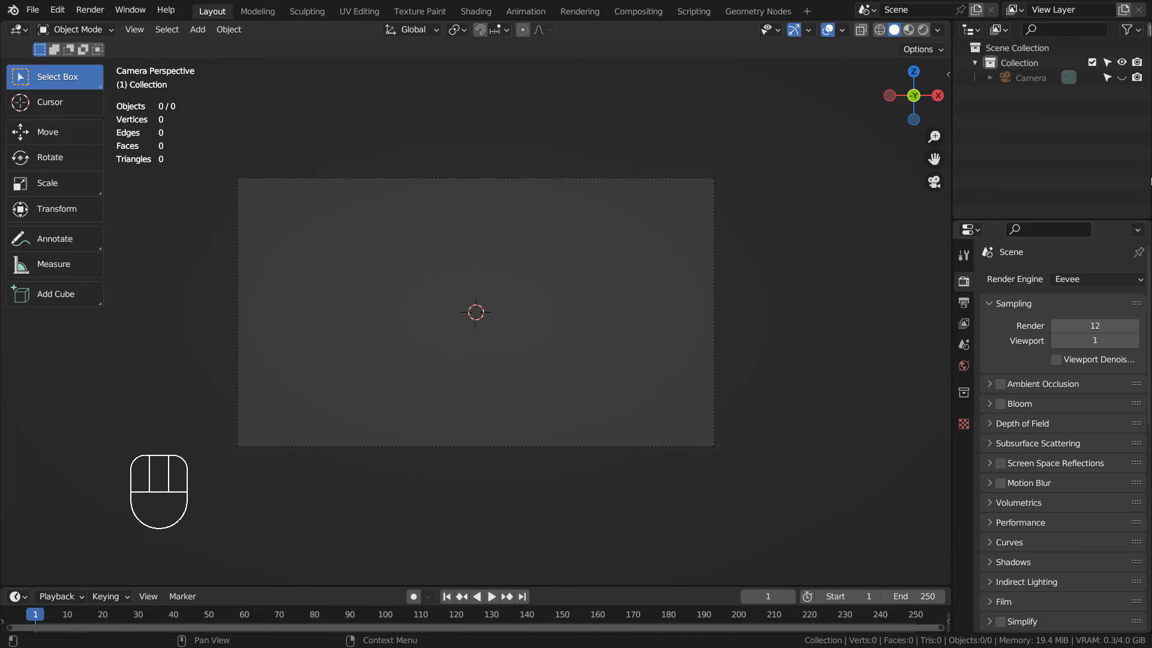
# - Add a ground plane and a UV sphere, then start enlarging the sphere
pyautogui.press('shift+a')
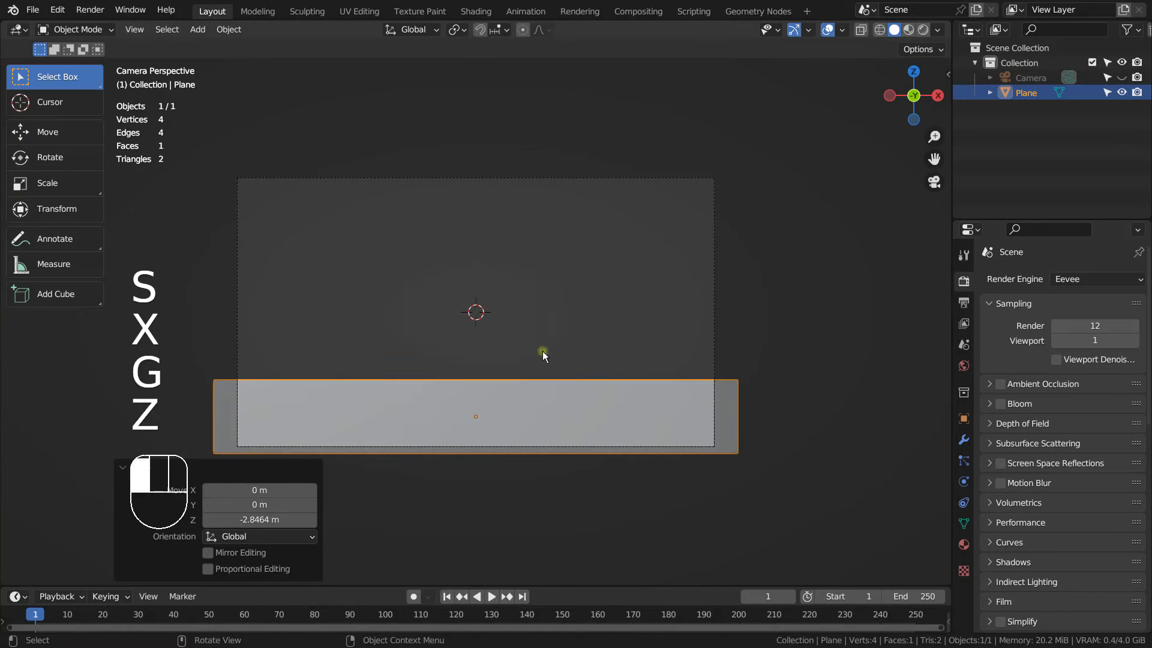
pyautogui.press('shift+a')
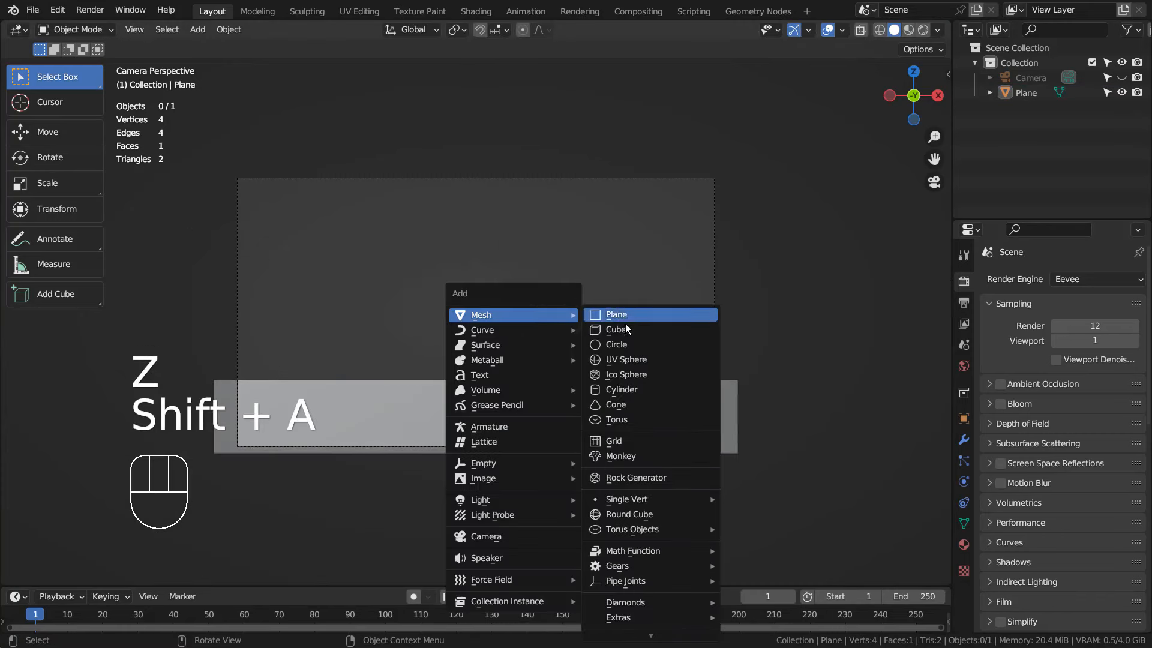
pyautogui.click(625, 359)
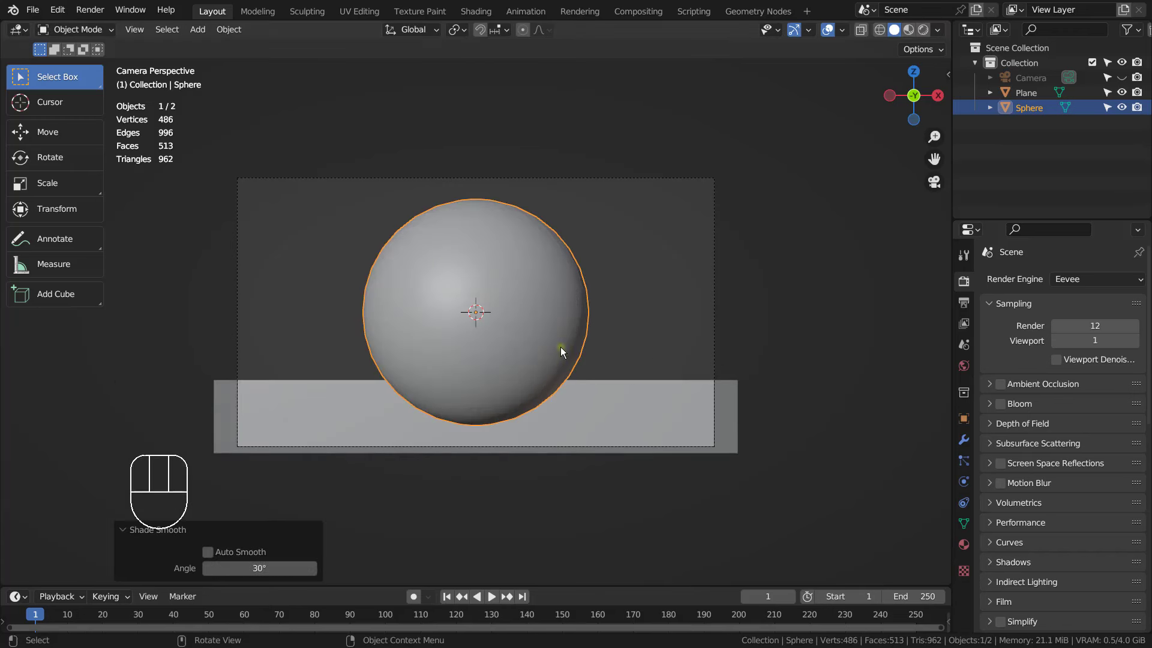
pyautogui.press('g')
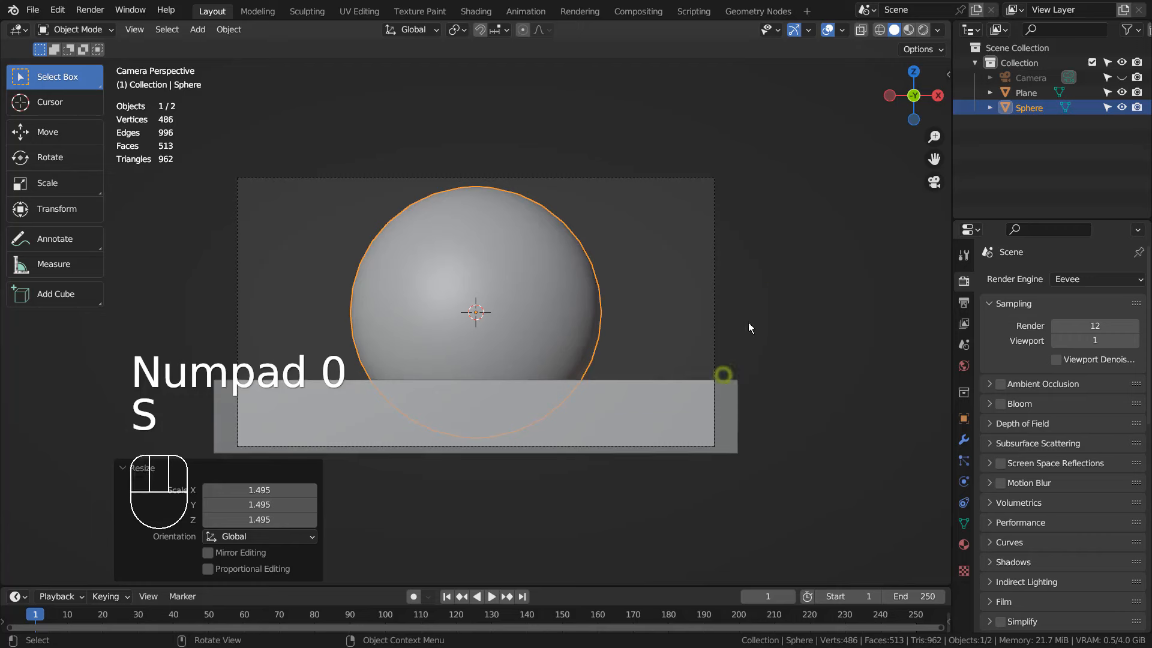
# - Add a cube in front of the sphere and lower it onto the plane
pyautogui.press('shift+a')
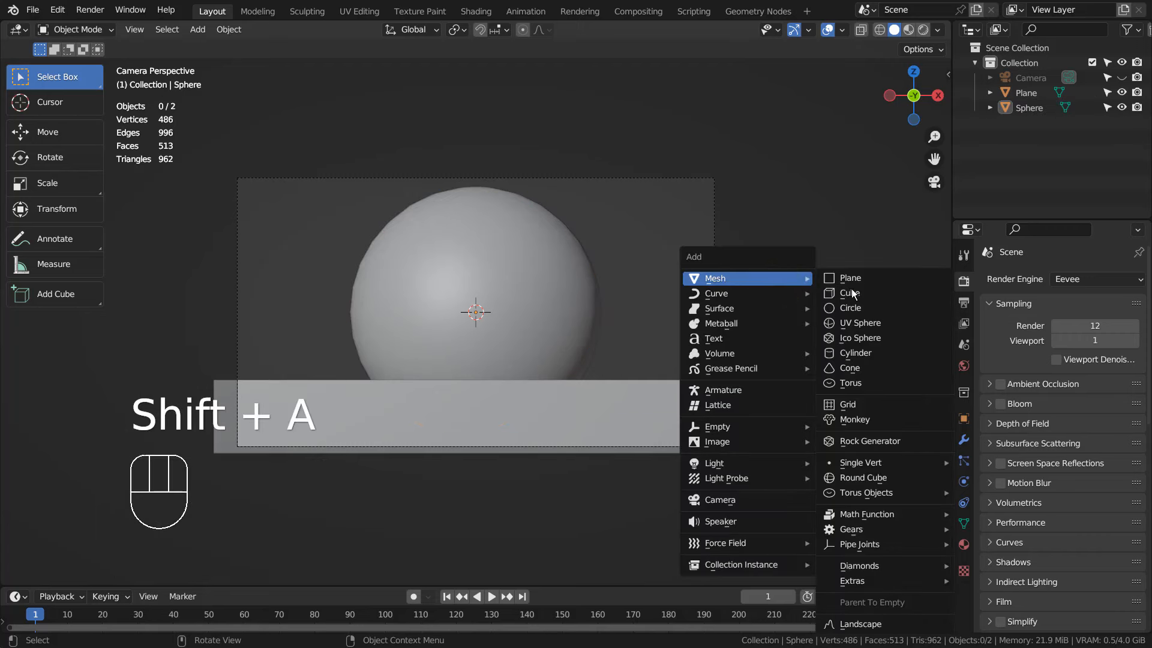
pyautogui.click(851, 294)
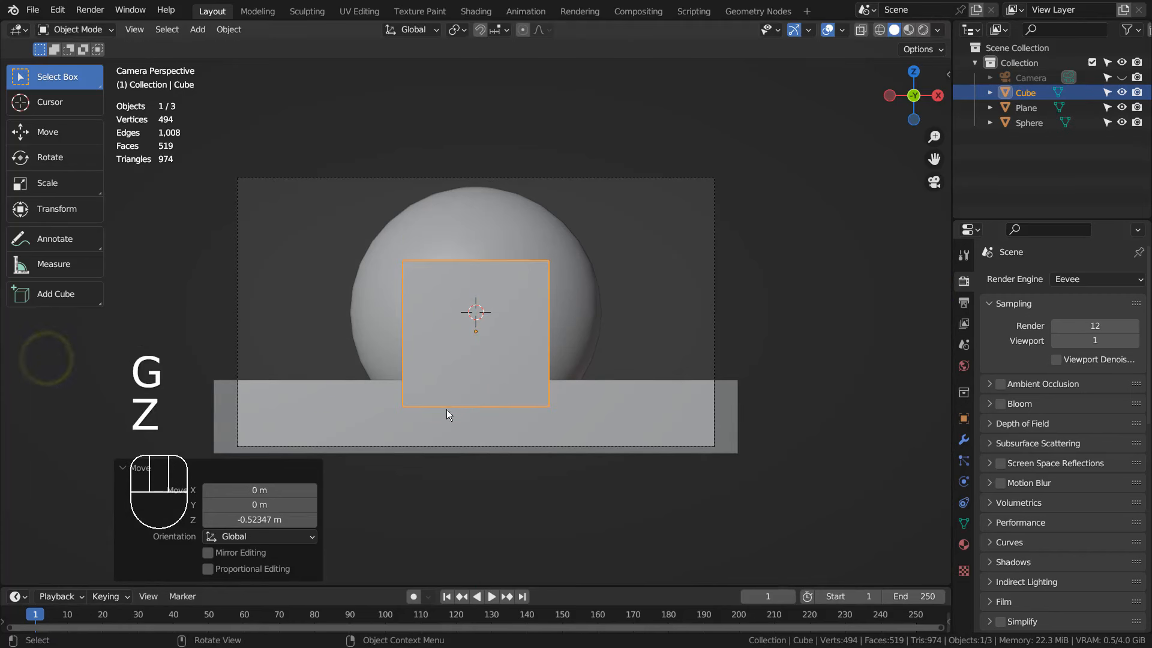
pyautogui.press('shift+d')
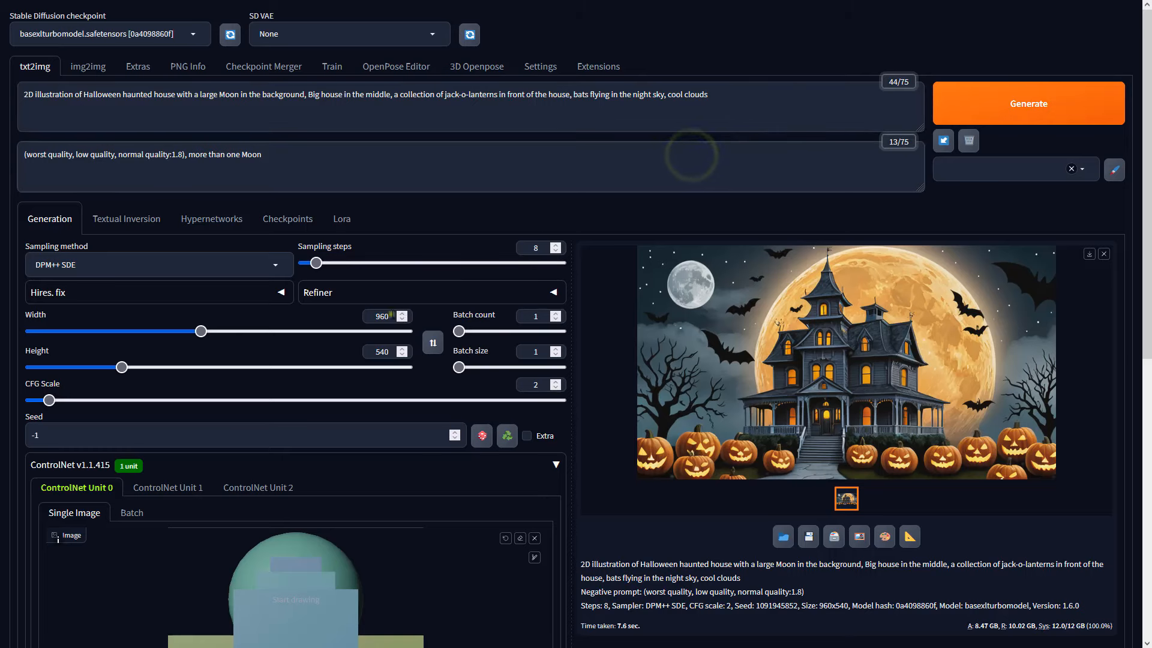
# - Set ControlNet Unit 0 to Depth with no preprocessor, checking the model list
pyautogui.scroll(-3)
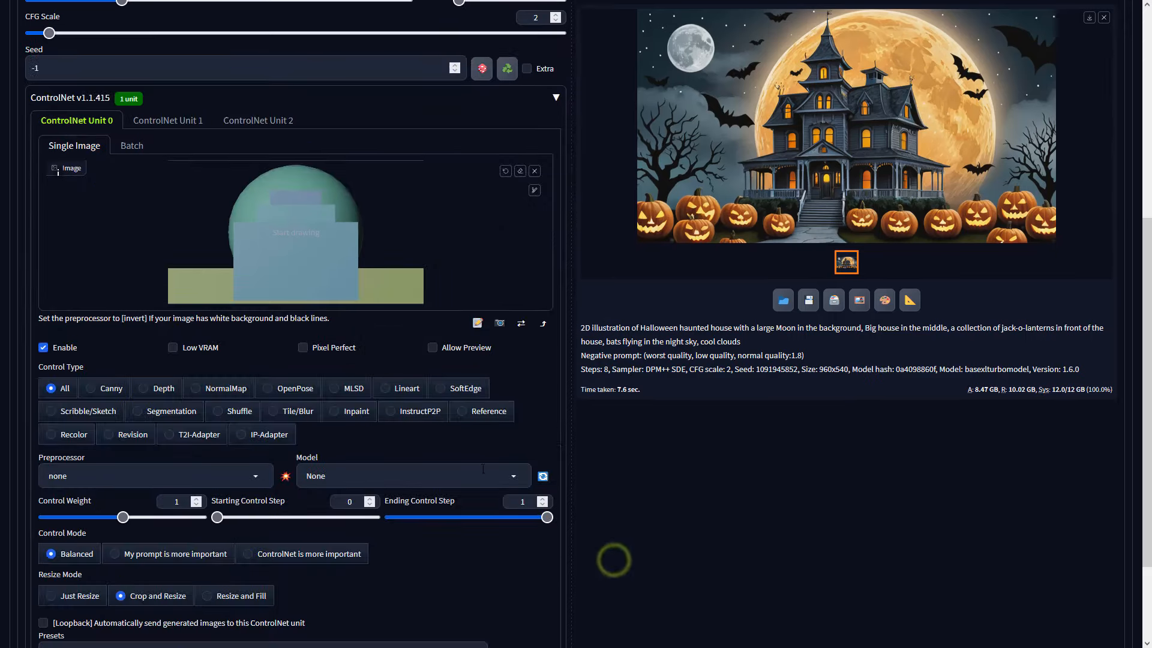
pyautogui.click(156, 388)
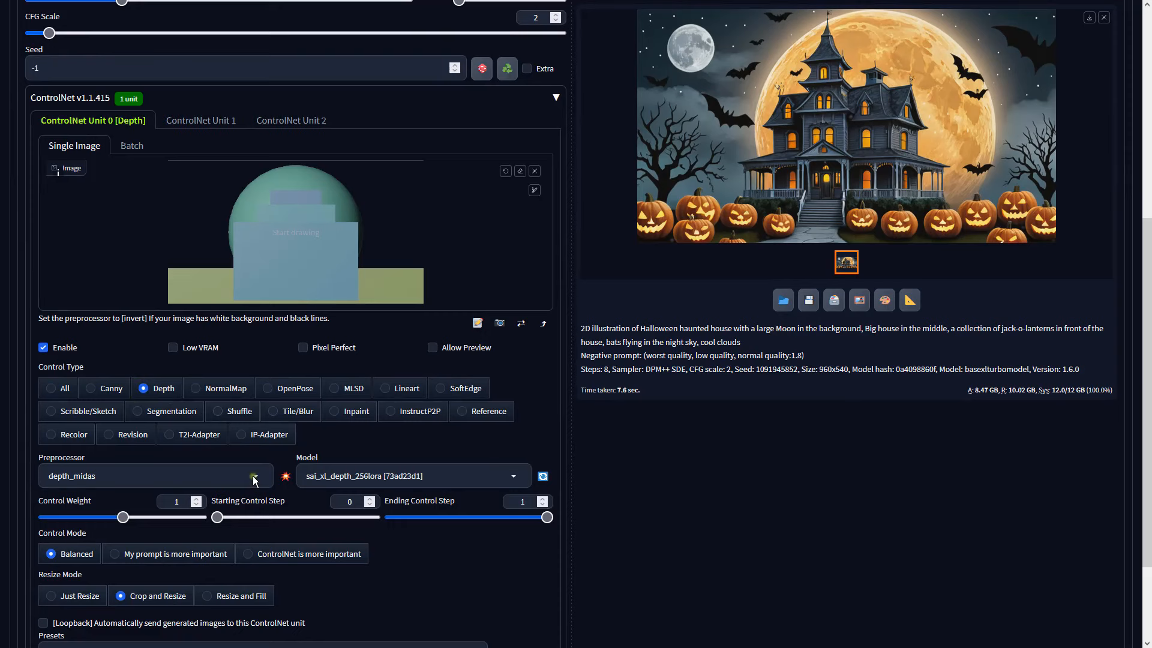
pyautogui.click(254, 476)
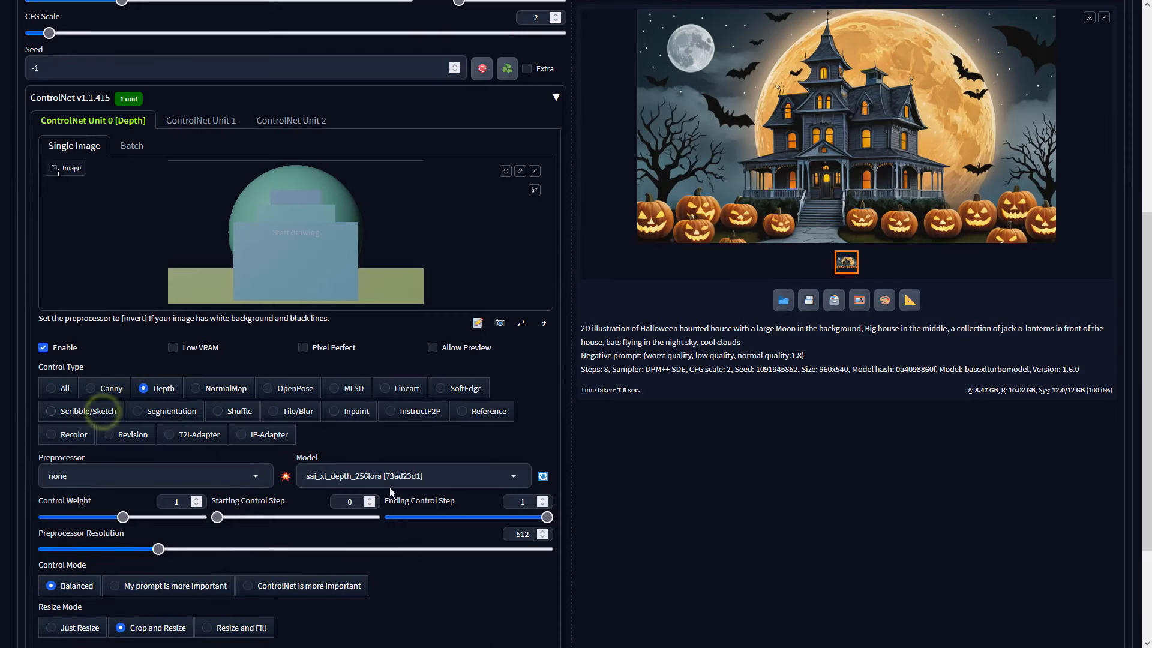
pyautogui.click(412, 475)
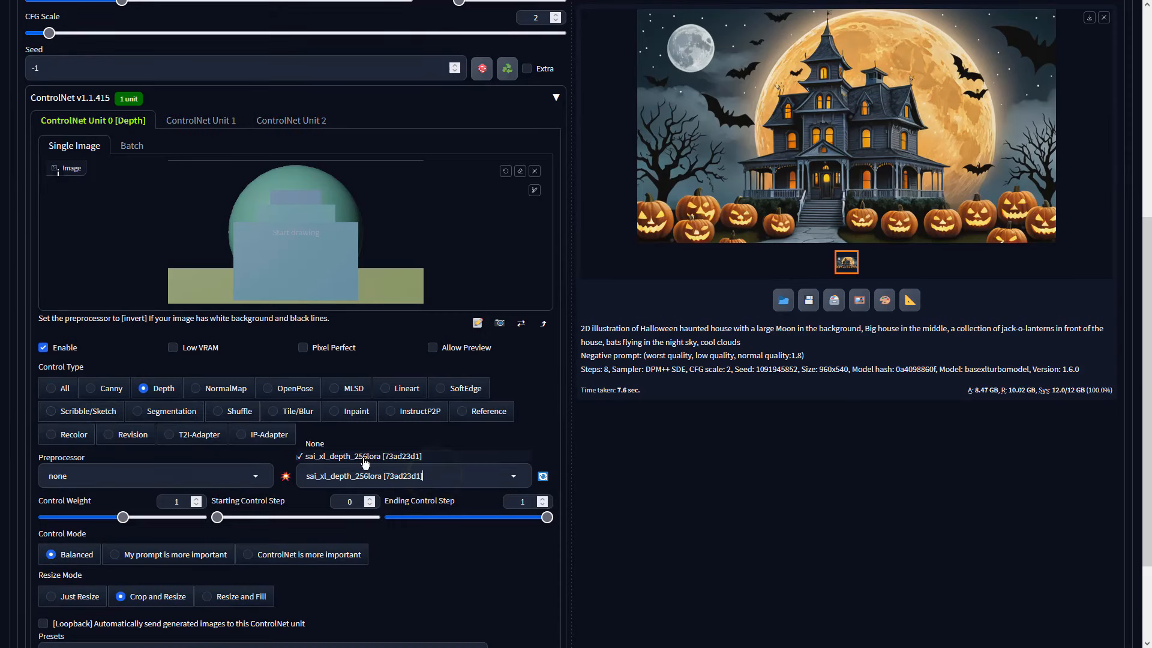
# - Generate the depth-guided haunted house image and close the preview
pyautogui.scroll(3)
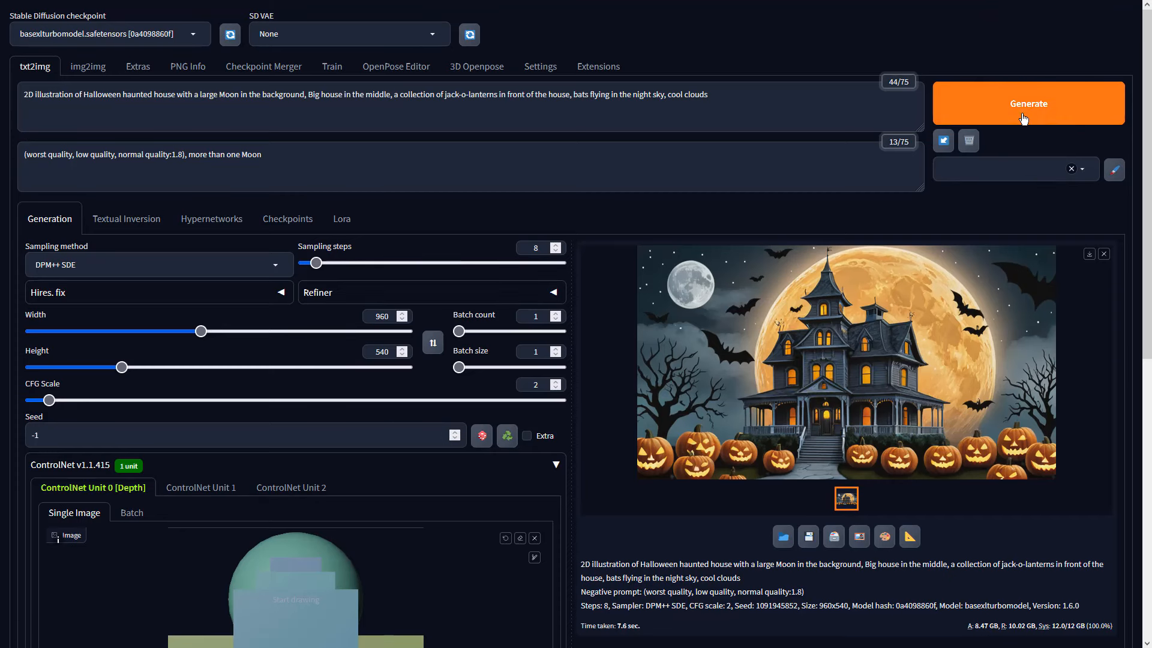
pyautogui.click(1028, 103)
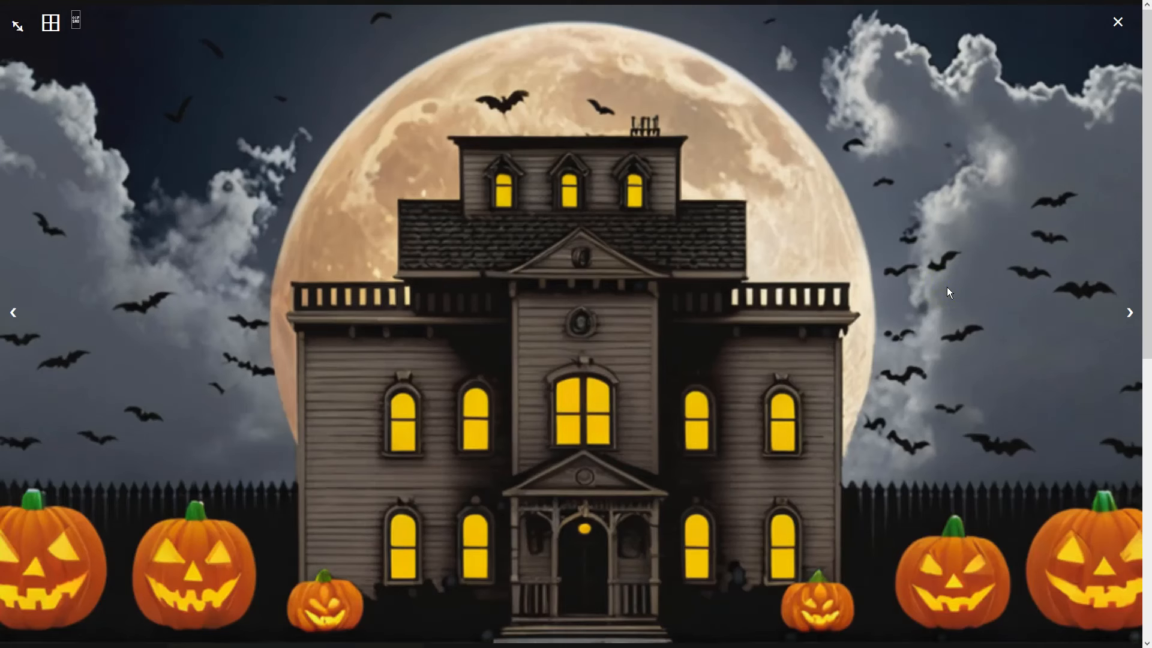
pyautogui.click(1117, 22)
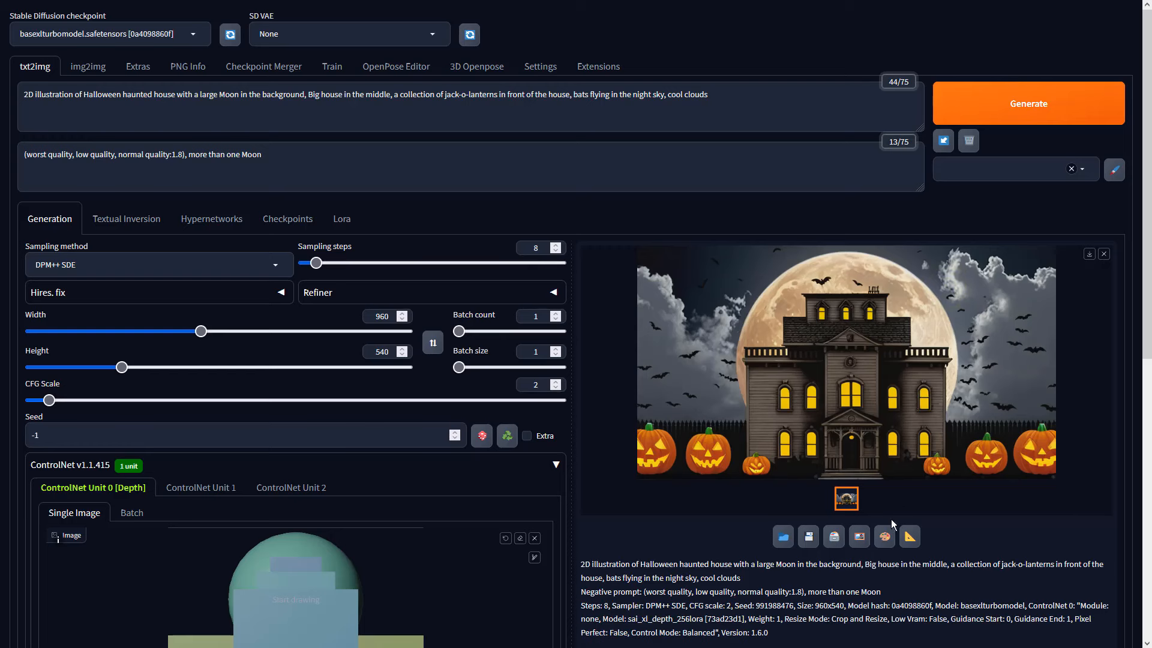
# - Send the image to img2img and generate a batch of variations with DPM++ SDE
pyautogui.click(782, 535)
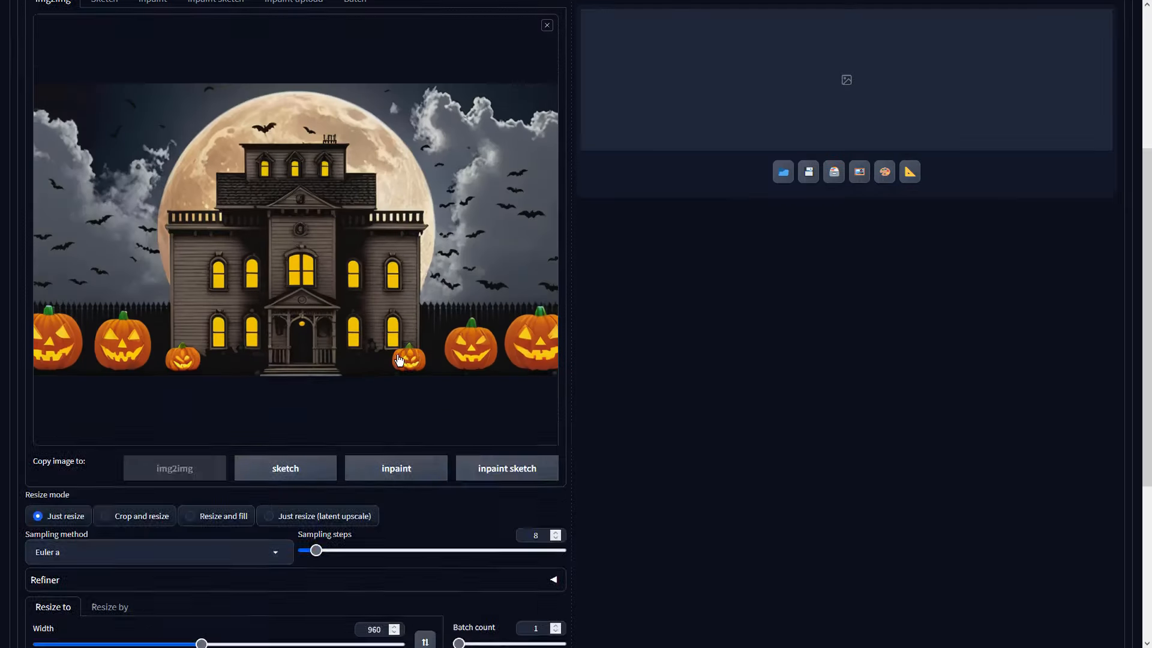
pyautogui.scroll(-3)
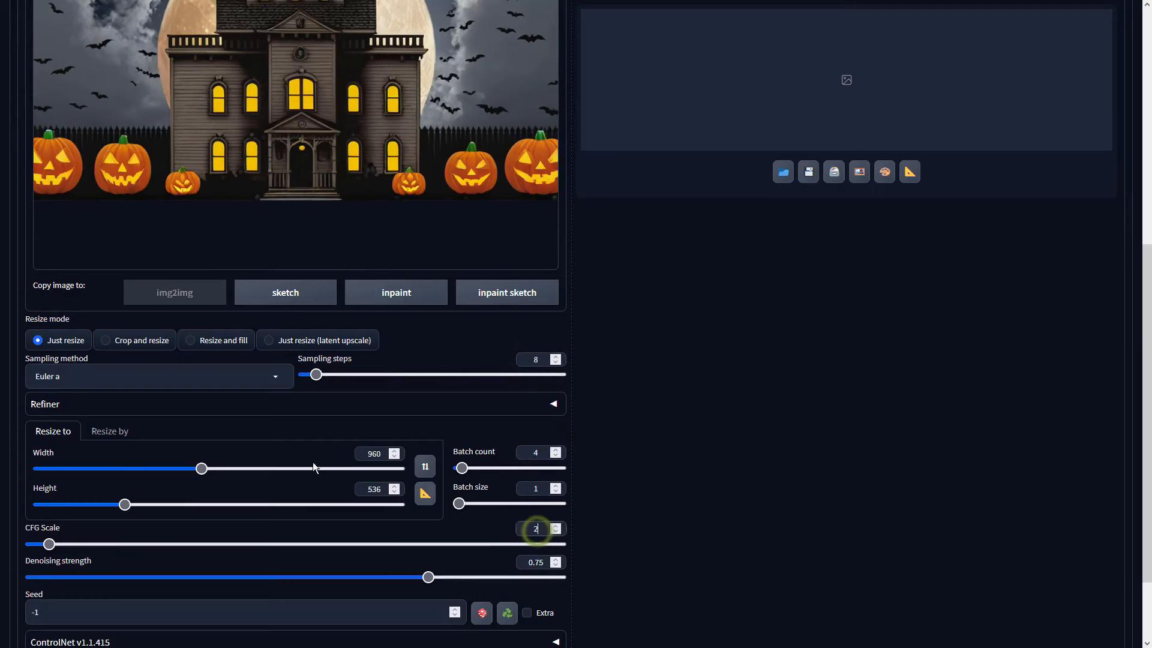
pyautogui.click(158, 376)
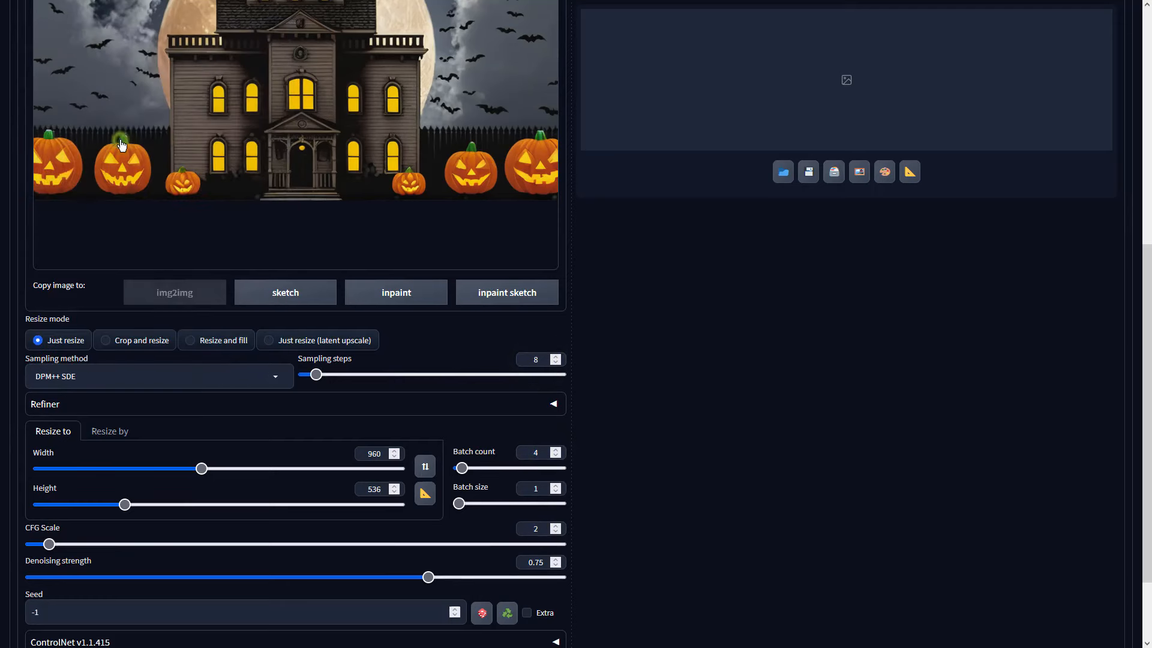
pyautogui.scroll(3)
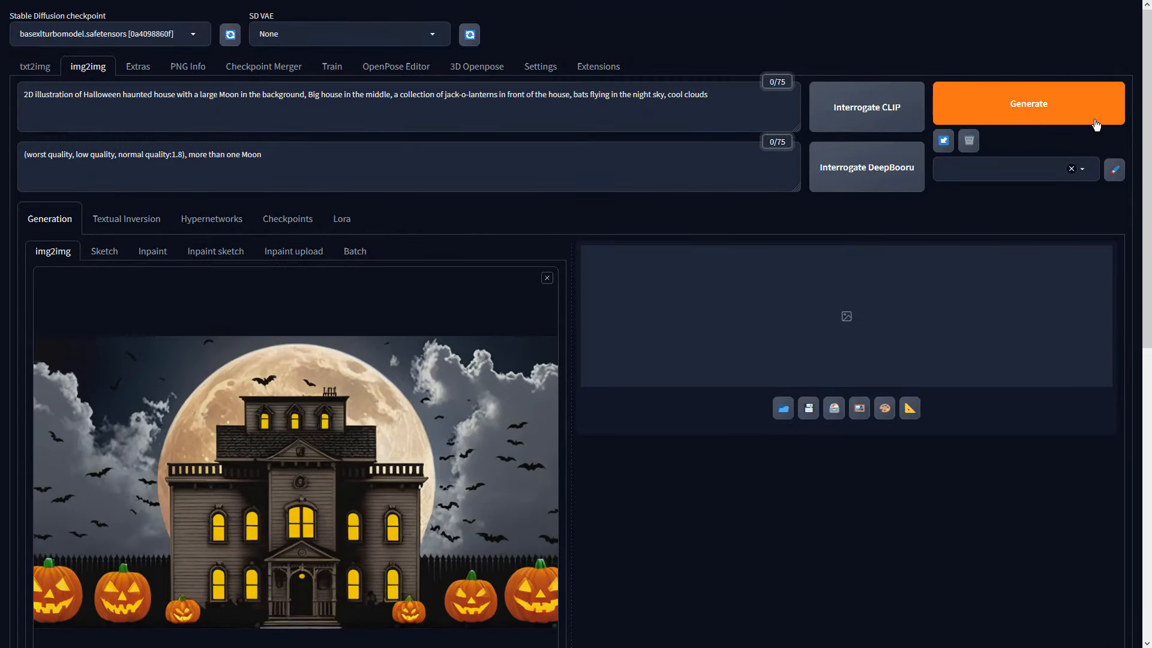
pyautogui.click(1028, 103)
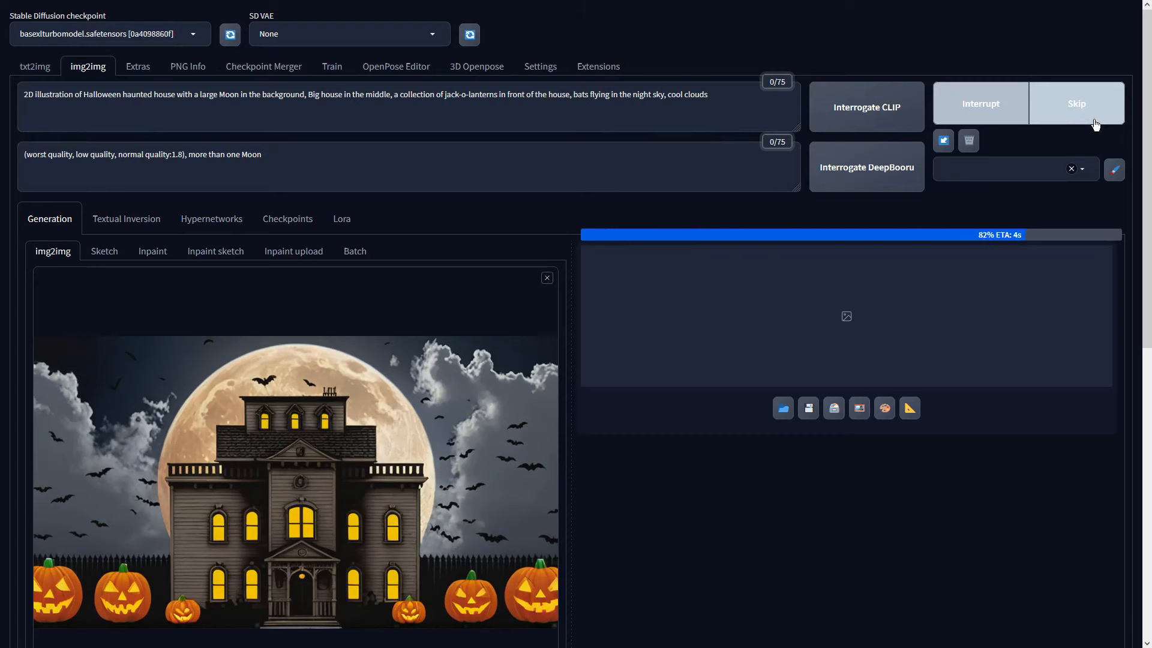
pyautogui.click(138, 66)
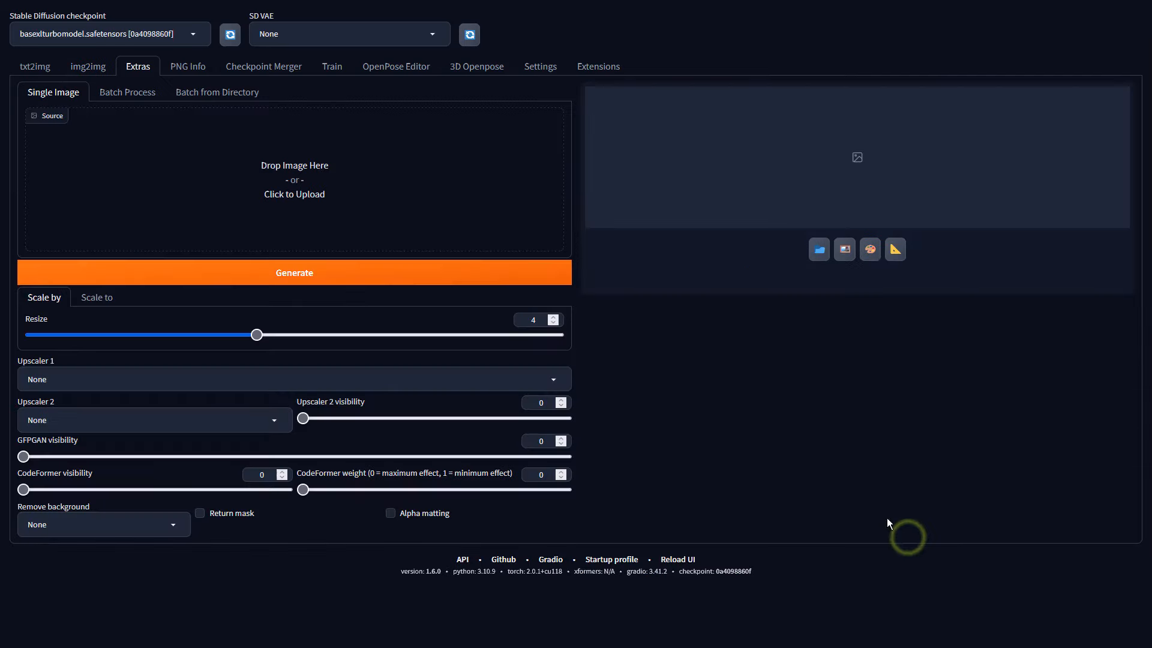
# - Load the chosen haunted house as Extras source and run the 4x-UltraSharp upscale
pyautogui.click(293, 180)
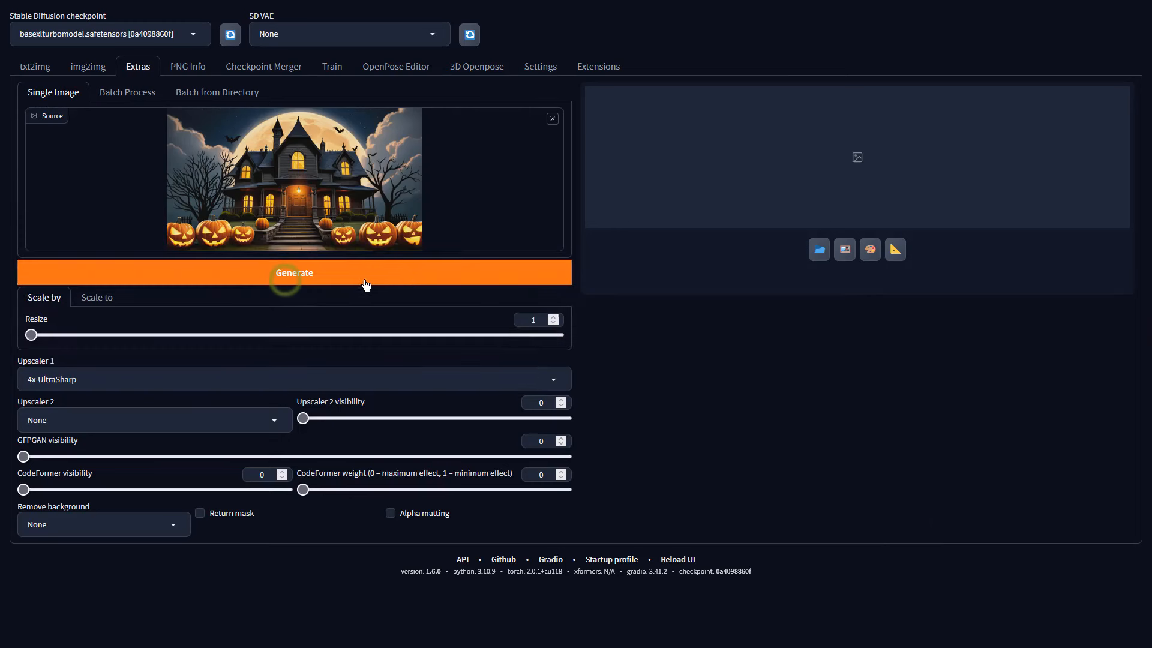
pyautogui.click(294, 272)
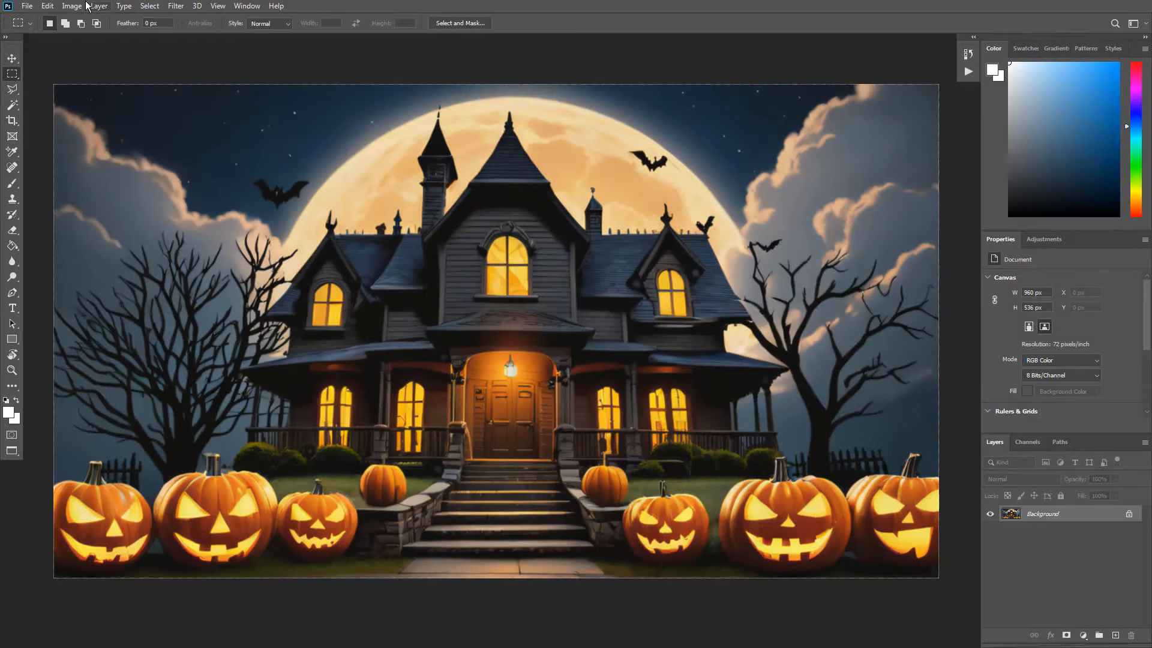
# - Apply Vibrance +44 and Saturation +24 to the haunted house image
pyautogui.click(71, 6)
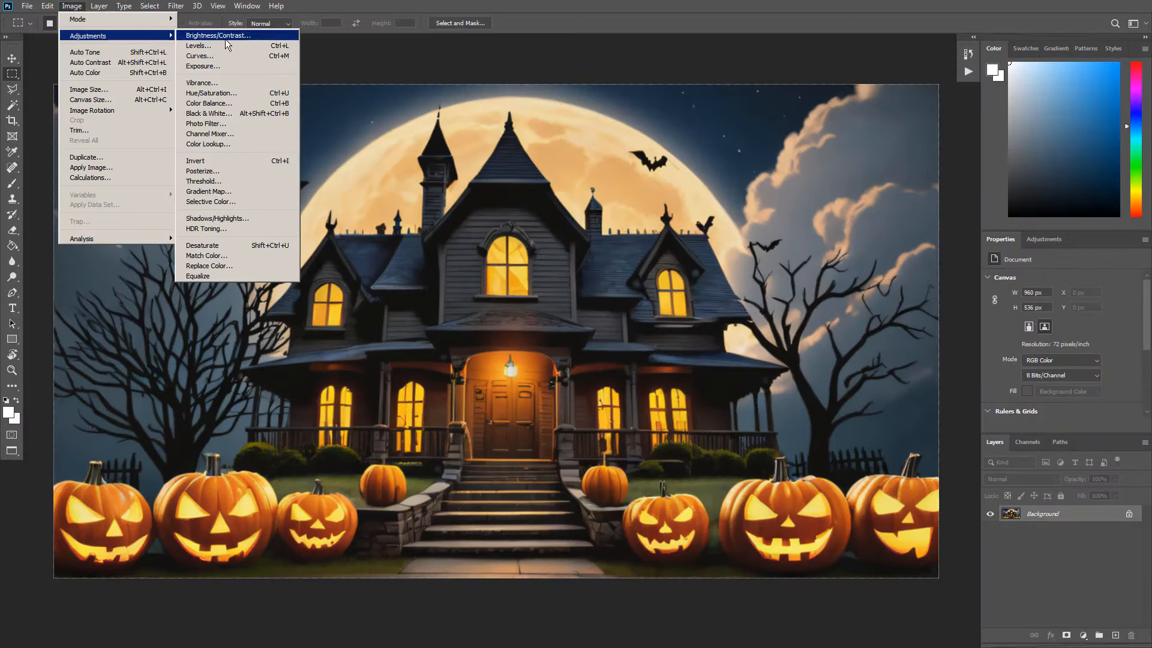
pyautogui.click(202, 82)
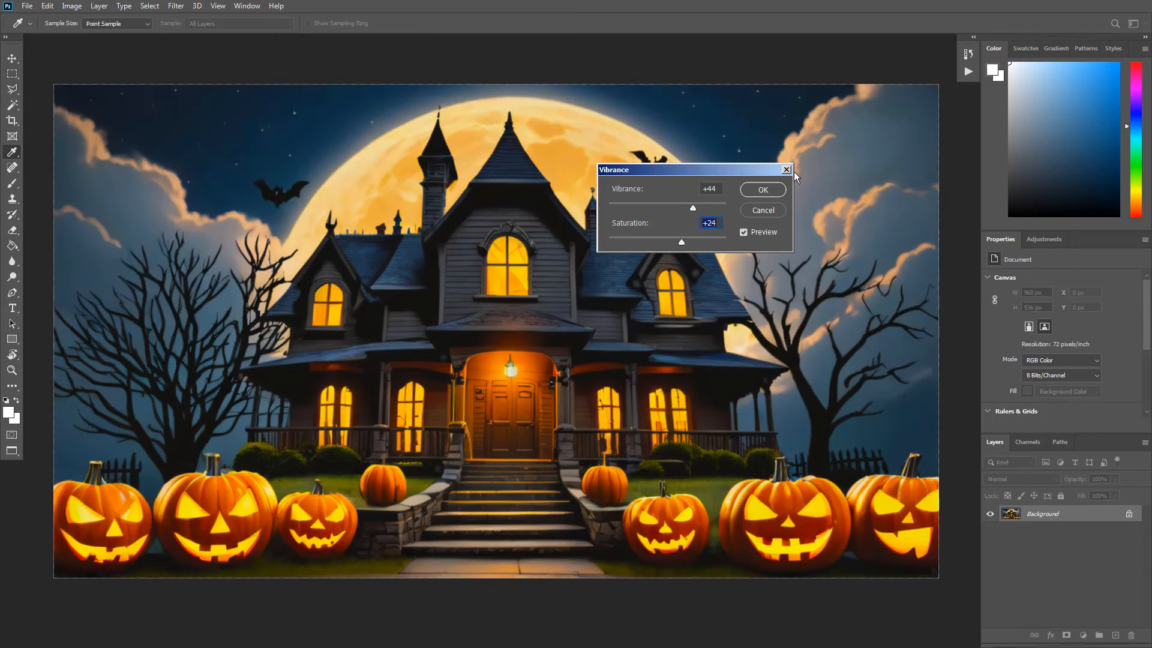
pyautogui.click(71, 6)
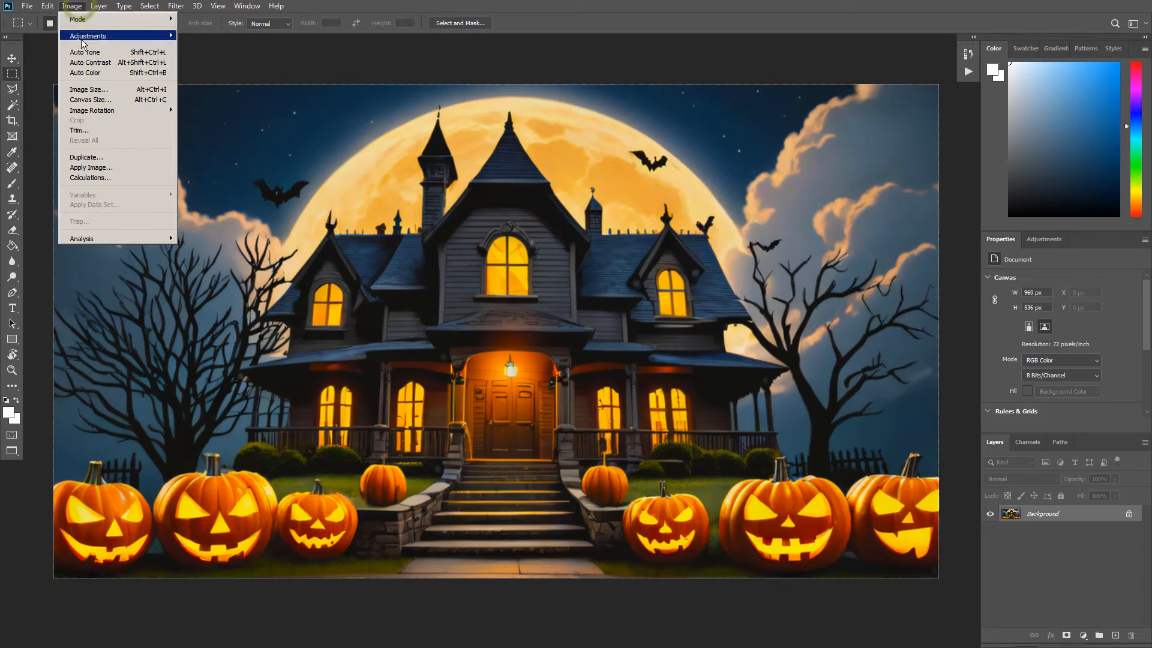